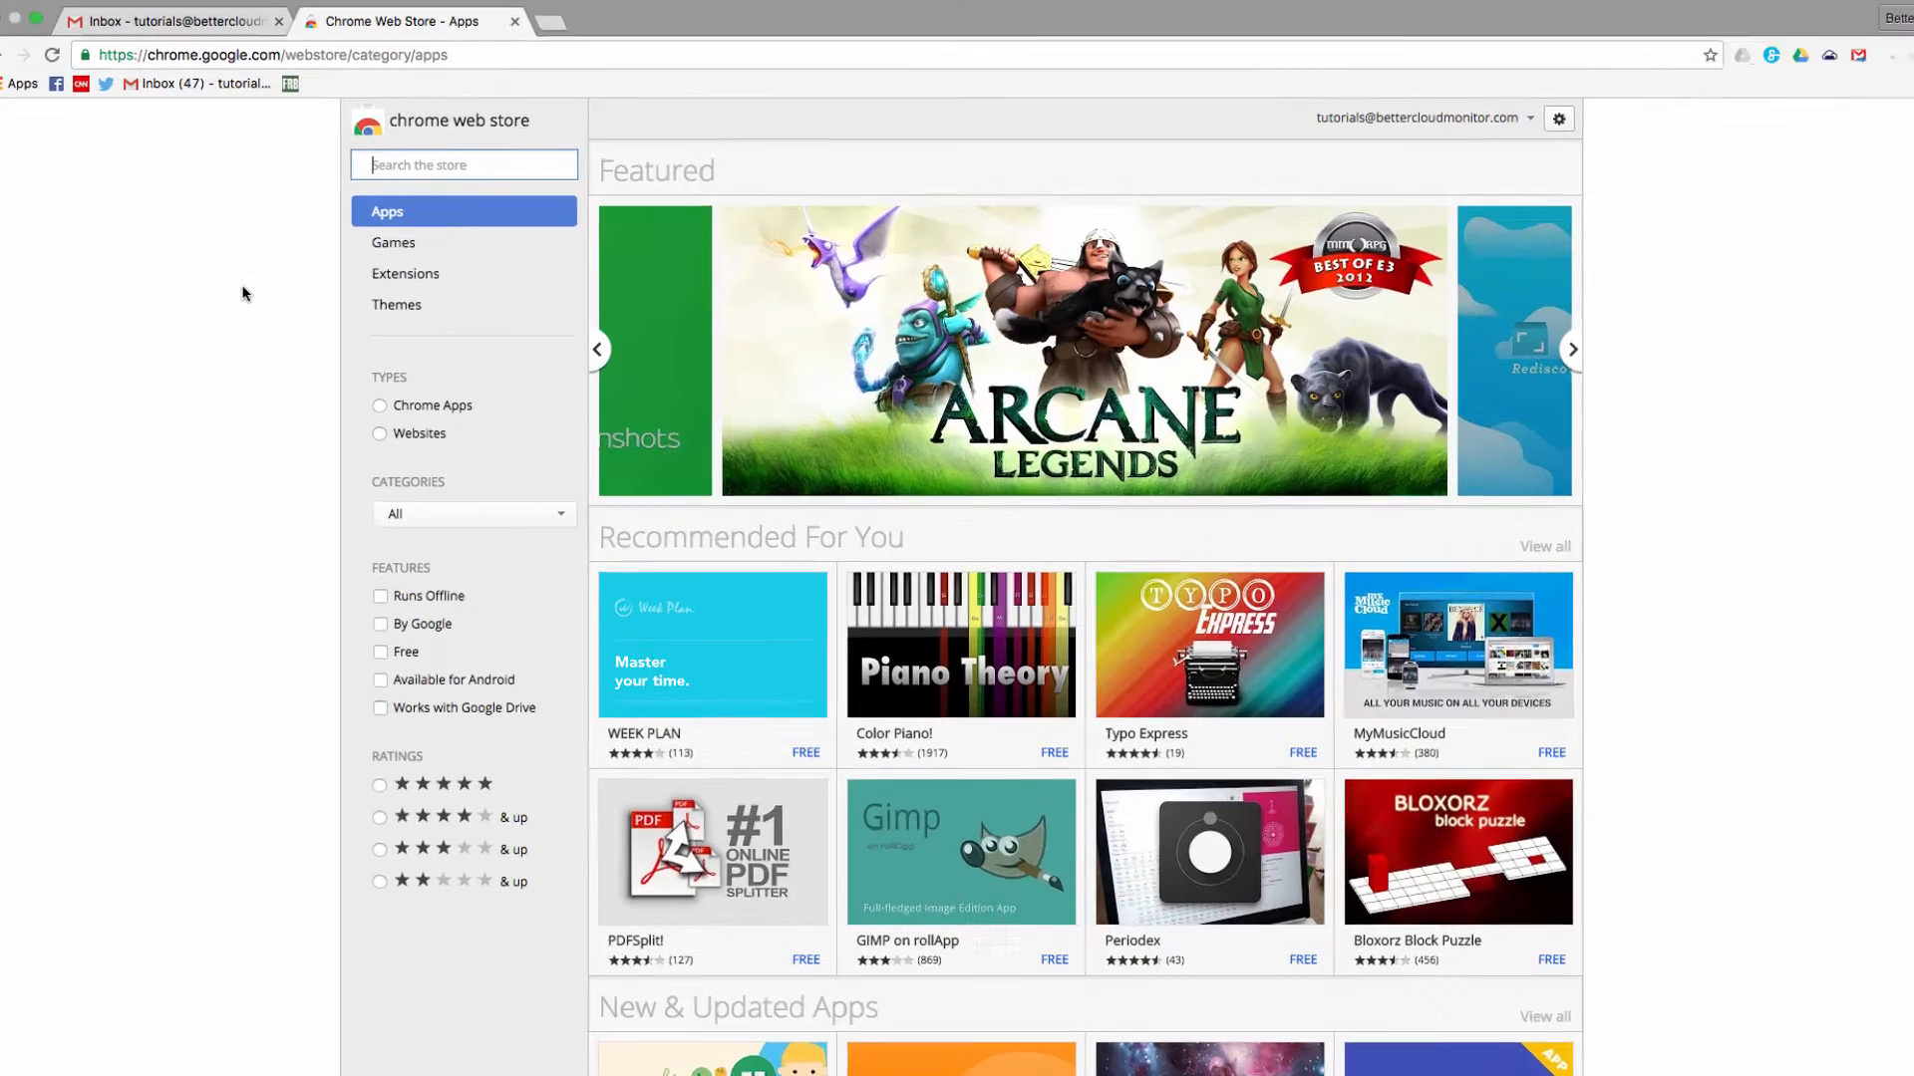
- Search the Chrome Web Store for 'Awesome Screenshot' and open its details page
{"action": "type", "text": "Awes"}
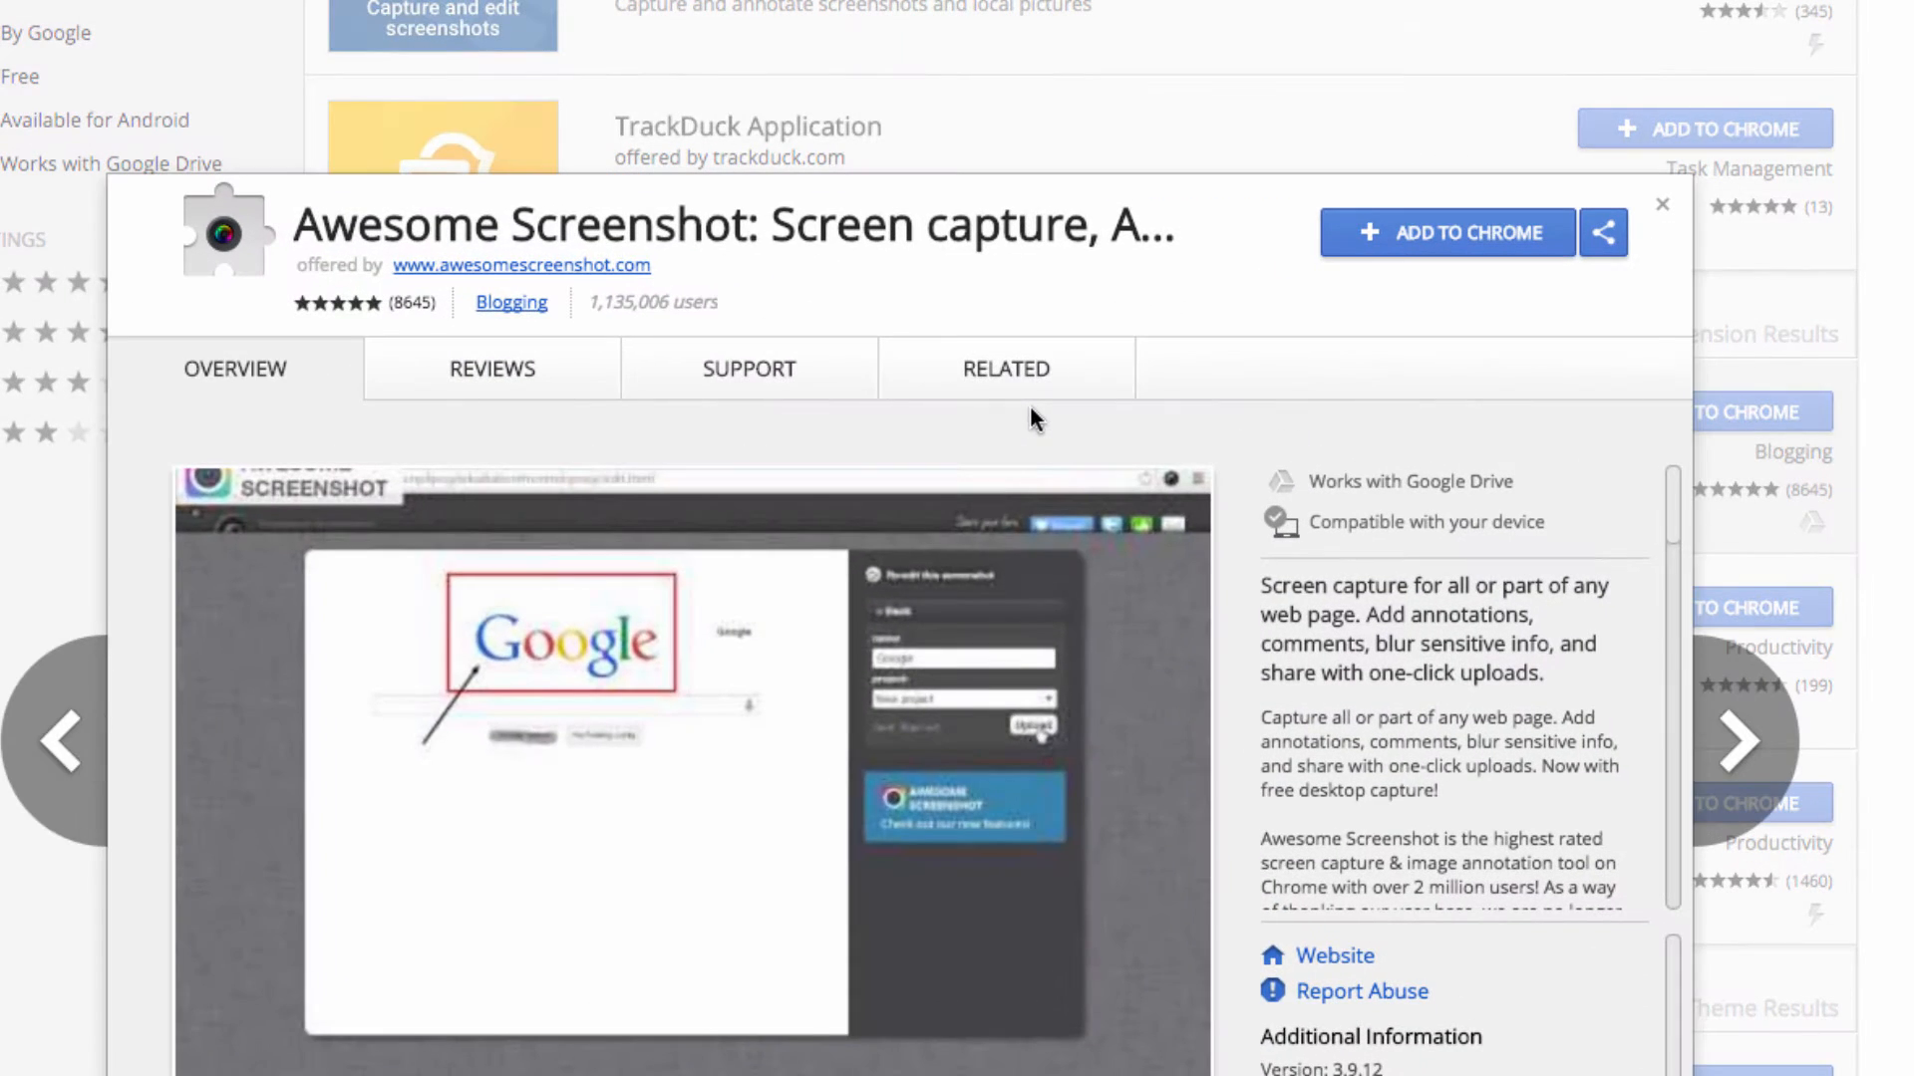
- Add the Awesome Screenshot extension to Chrome and confirm the installation
{"action": "left_click", "coordinate": [1447, 232]}
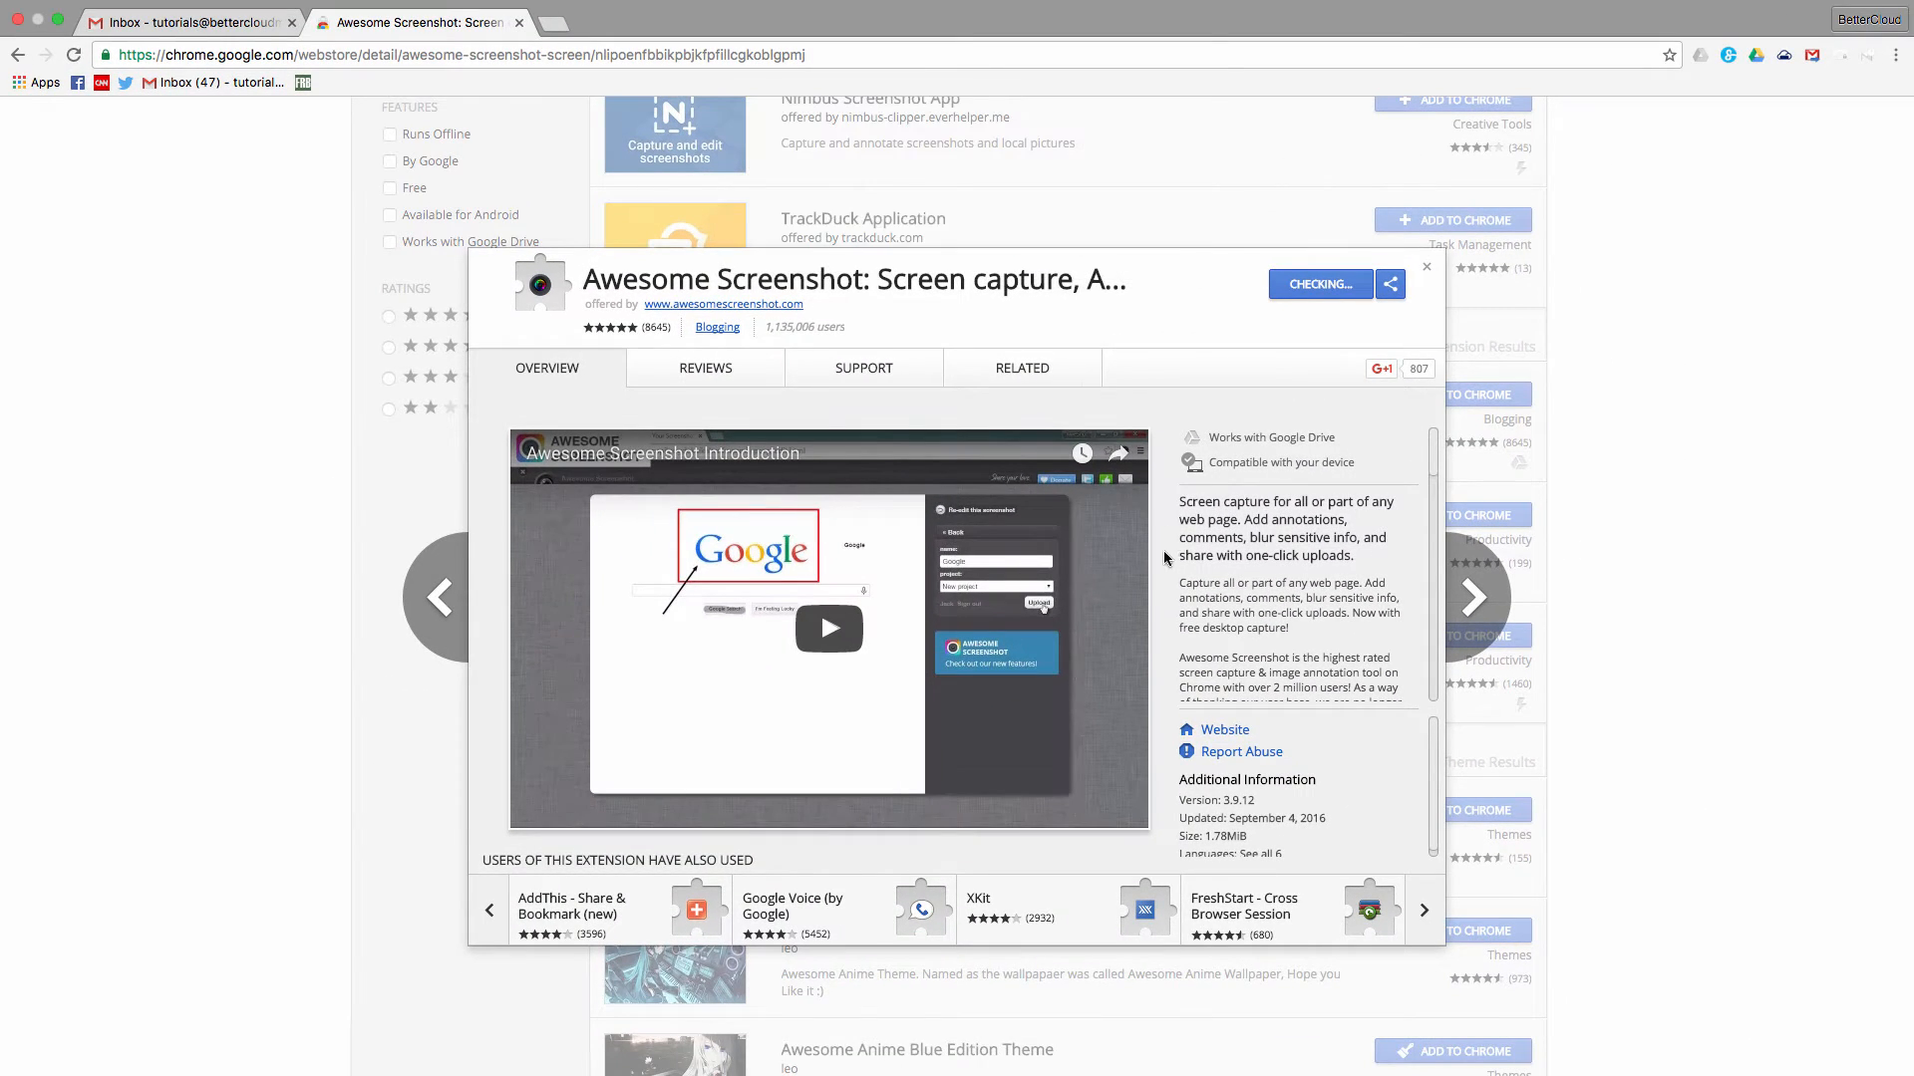
{"action": "left_click", "coordinate": [1320, 284]}
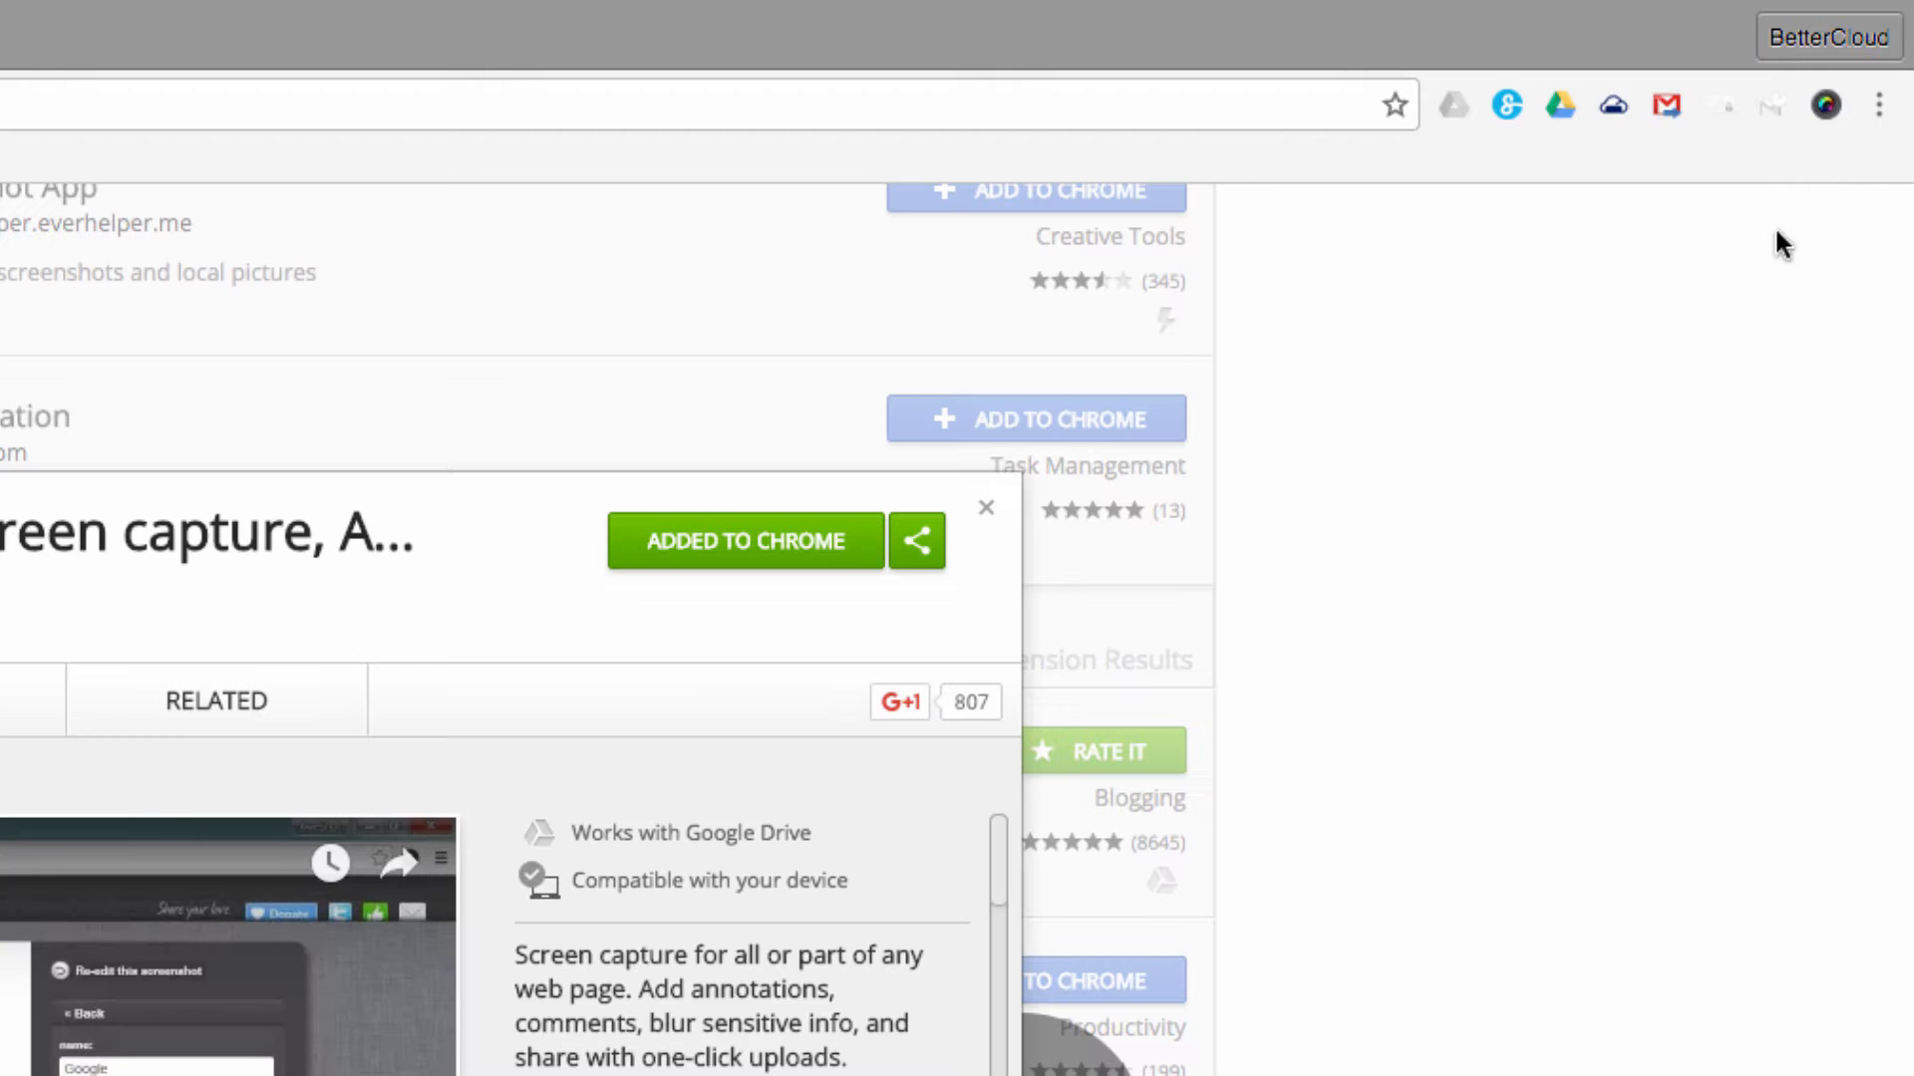
- Show Awesome Screenshot's capture menu from its Chrome toolbar icon
{"action": "left_click", "coordinate": [1821, 104]}
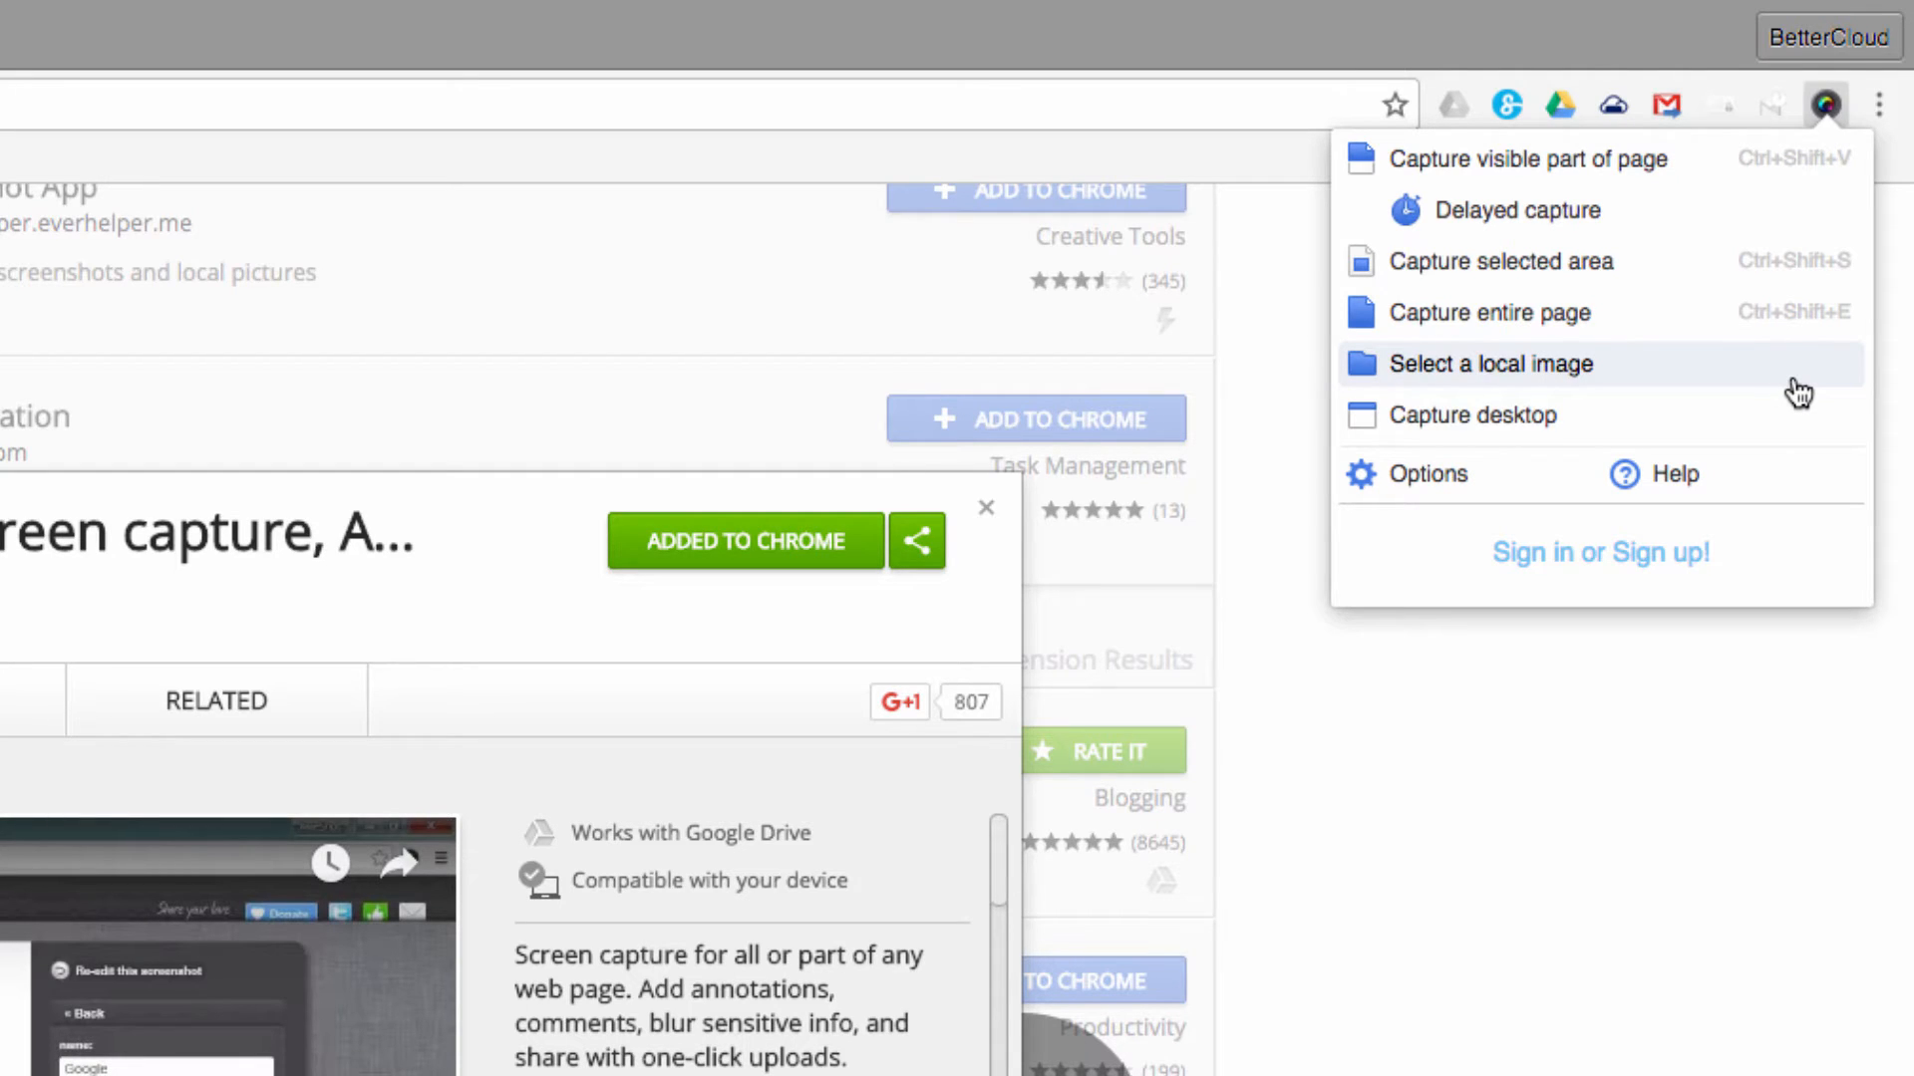
{"action": "mouse_move", "coordinate": [1735, 359]}
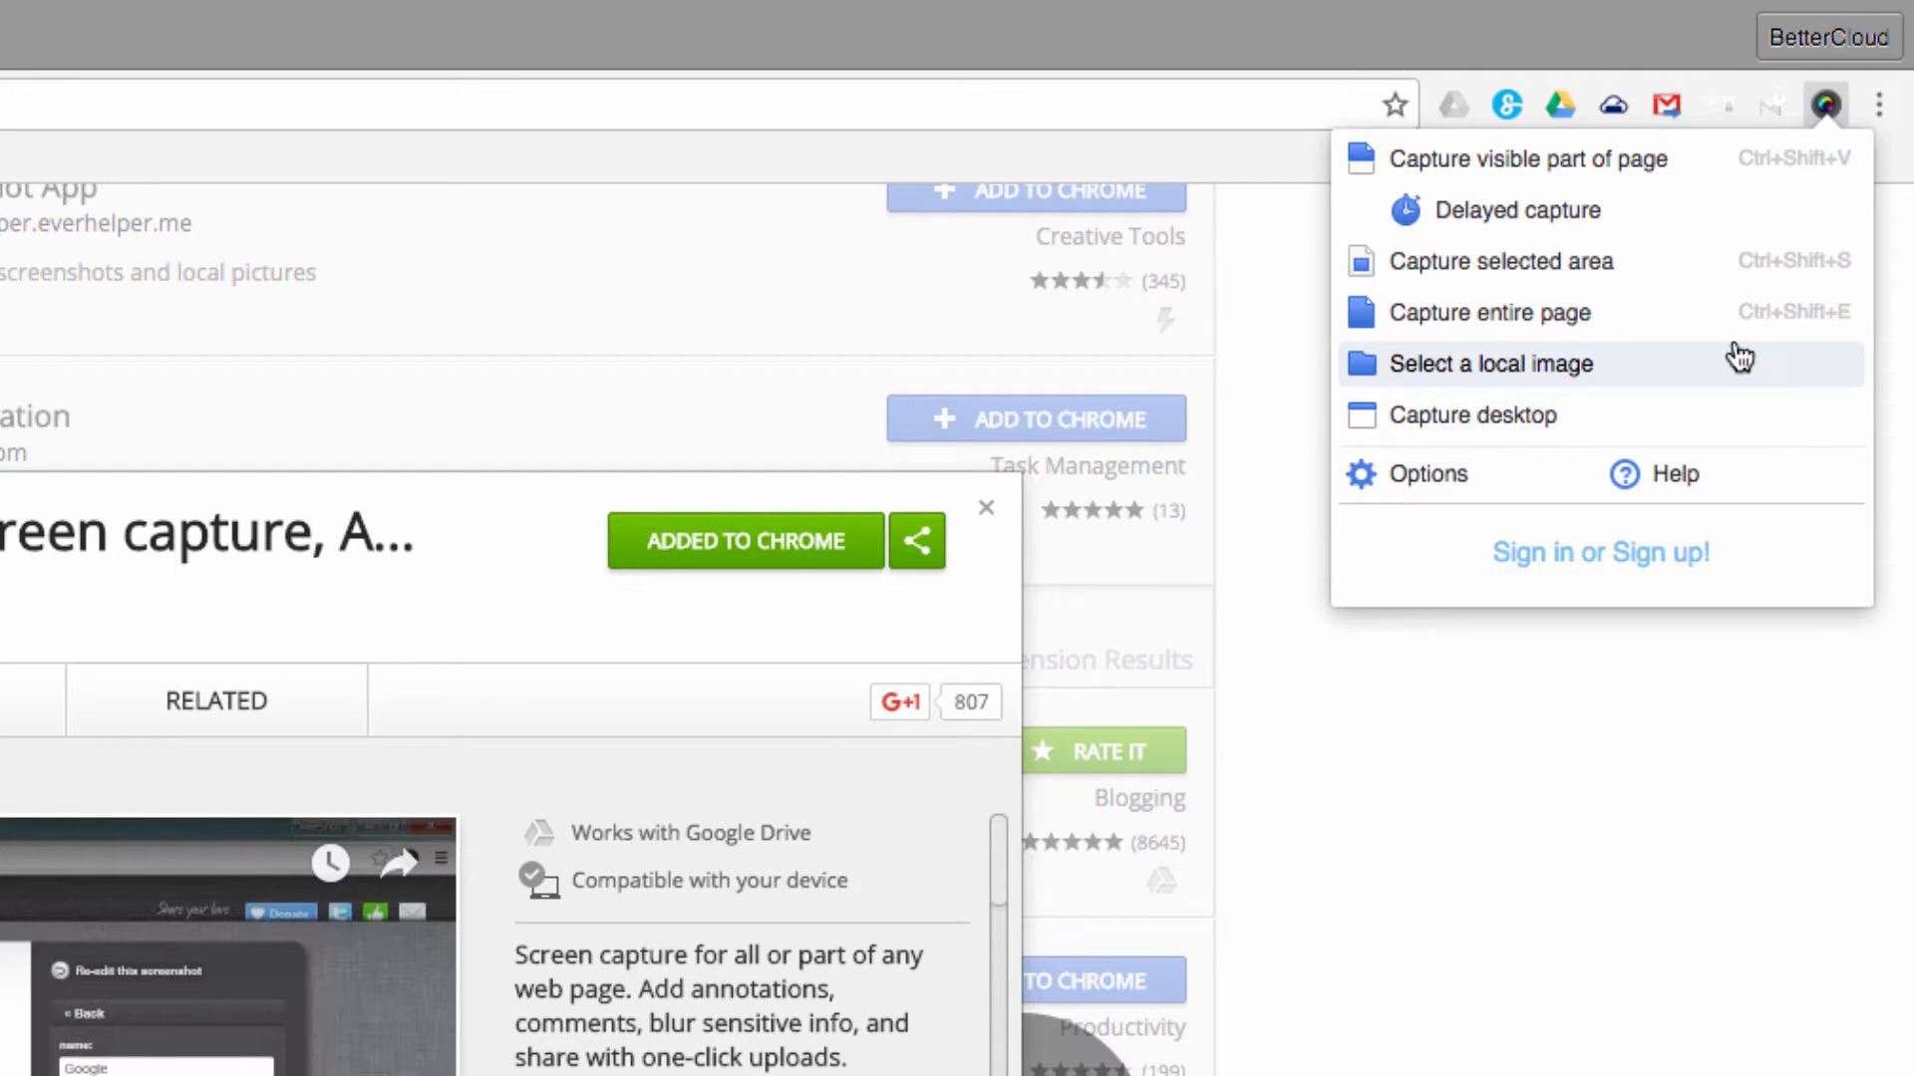
{"action": "mouse_move", "coordinate": [1662, 195]}
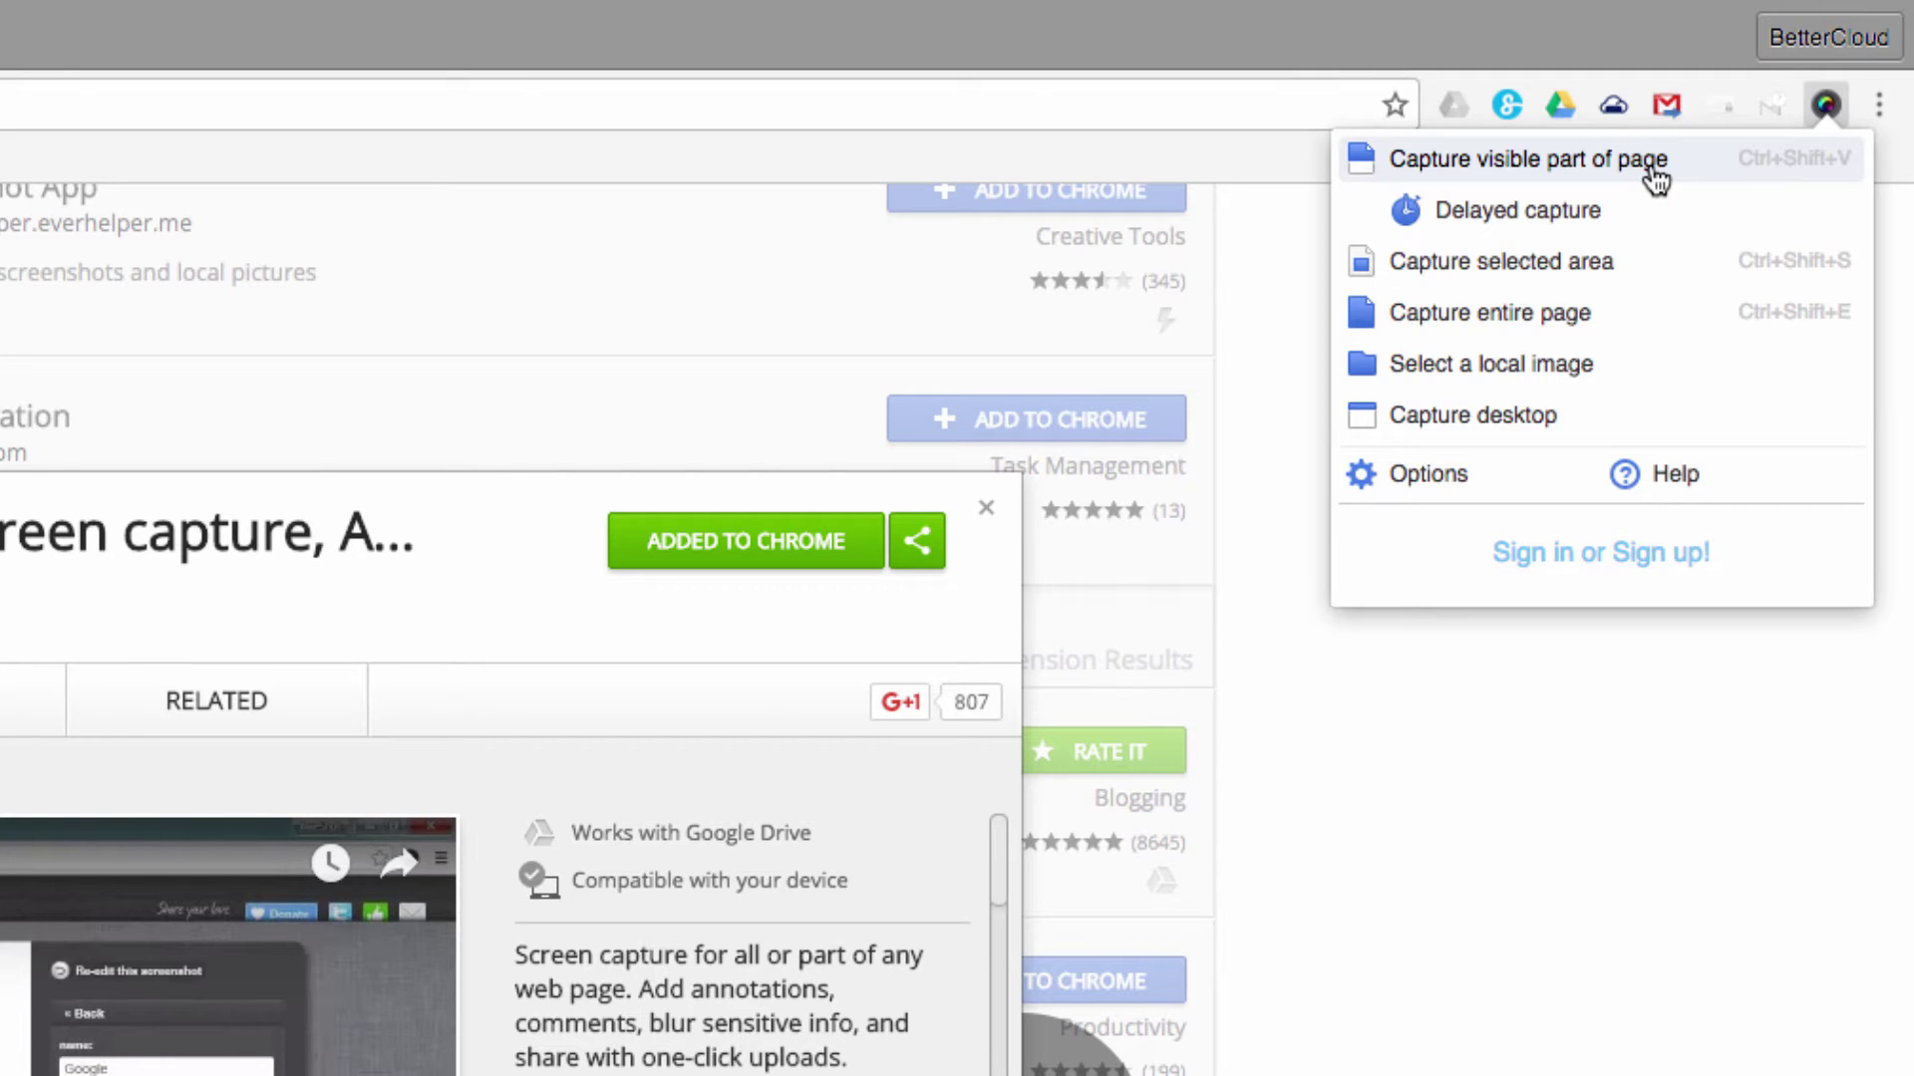
- Capture the visible part of the page into the Awesome Screenshot editor
{"action": "left_click", "coordinate": [1526, 160]}
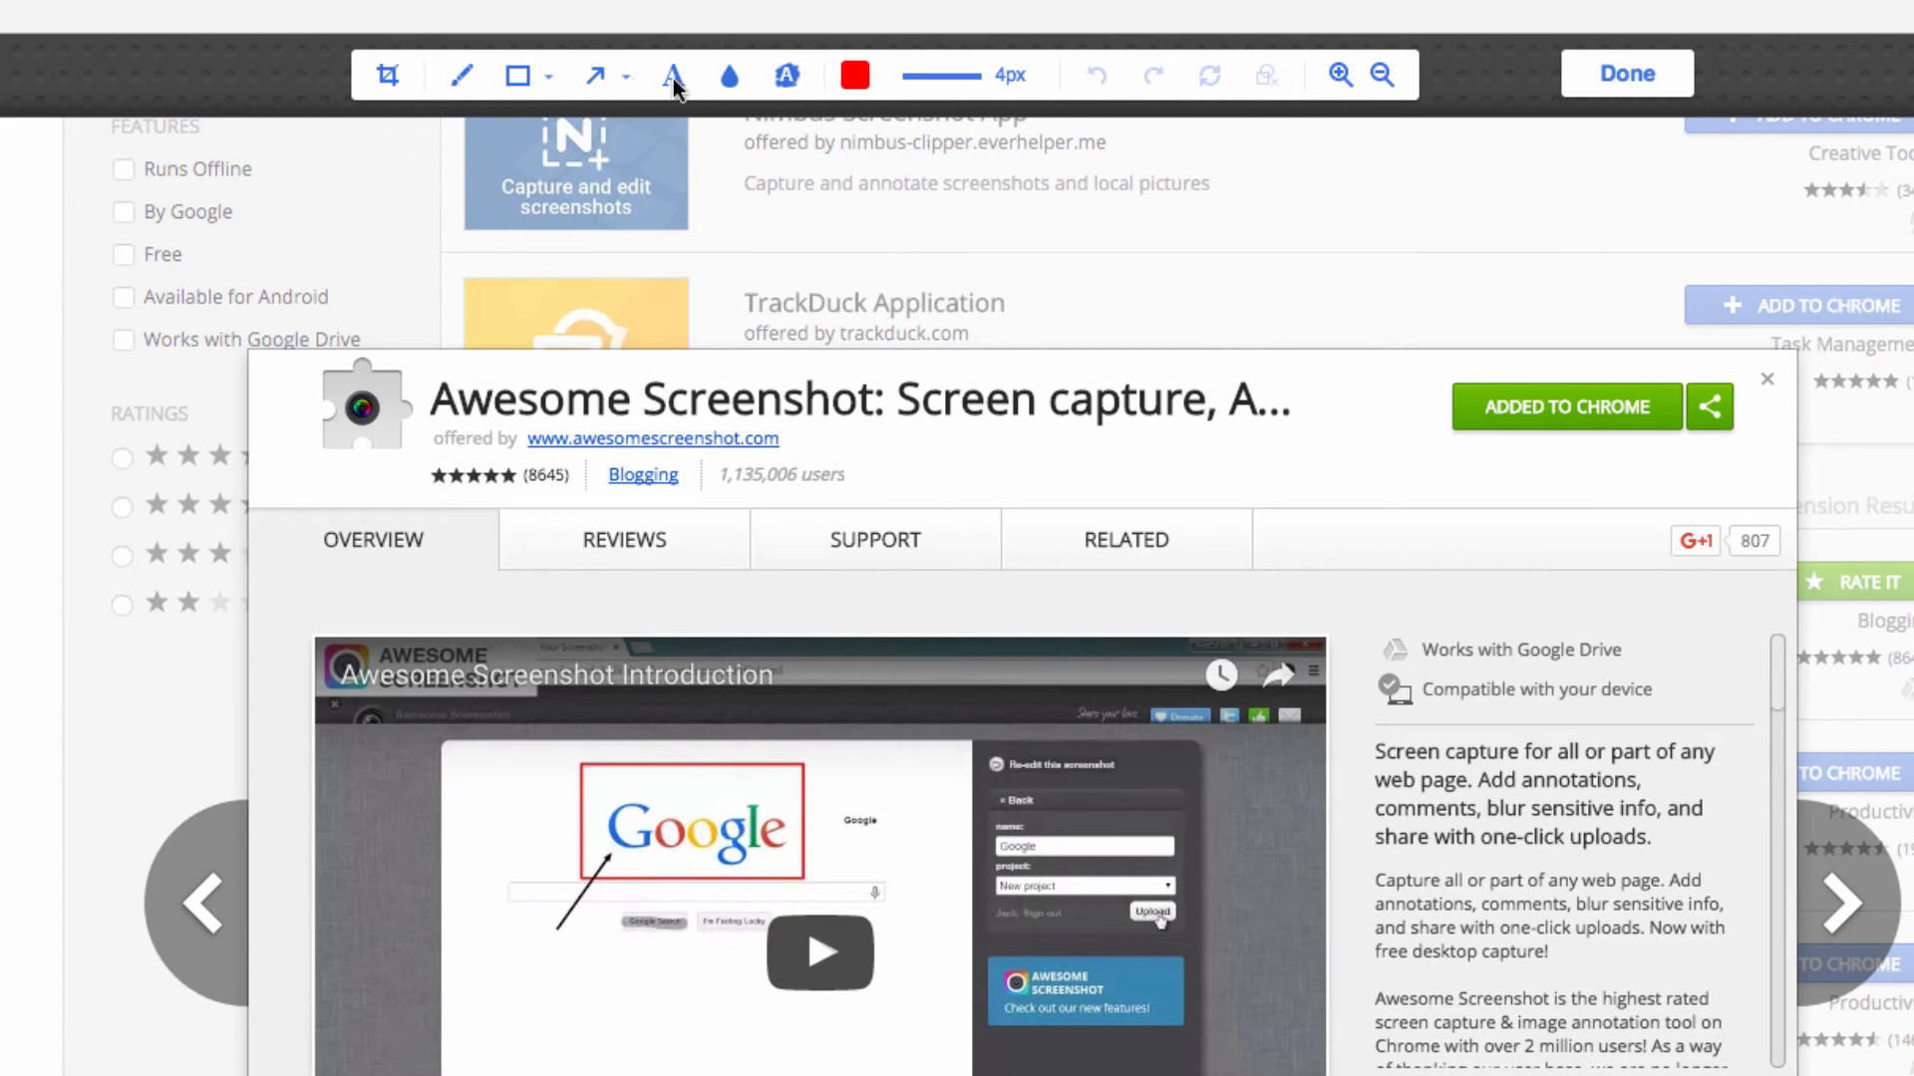
- Crop the screenshot down to the extension's detail dialog
{"action": "left_click", "coordinate": [388, 75]}
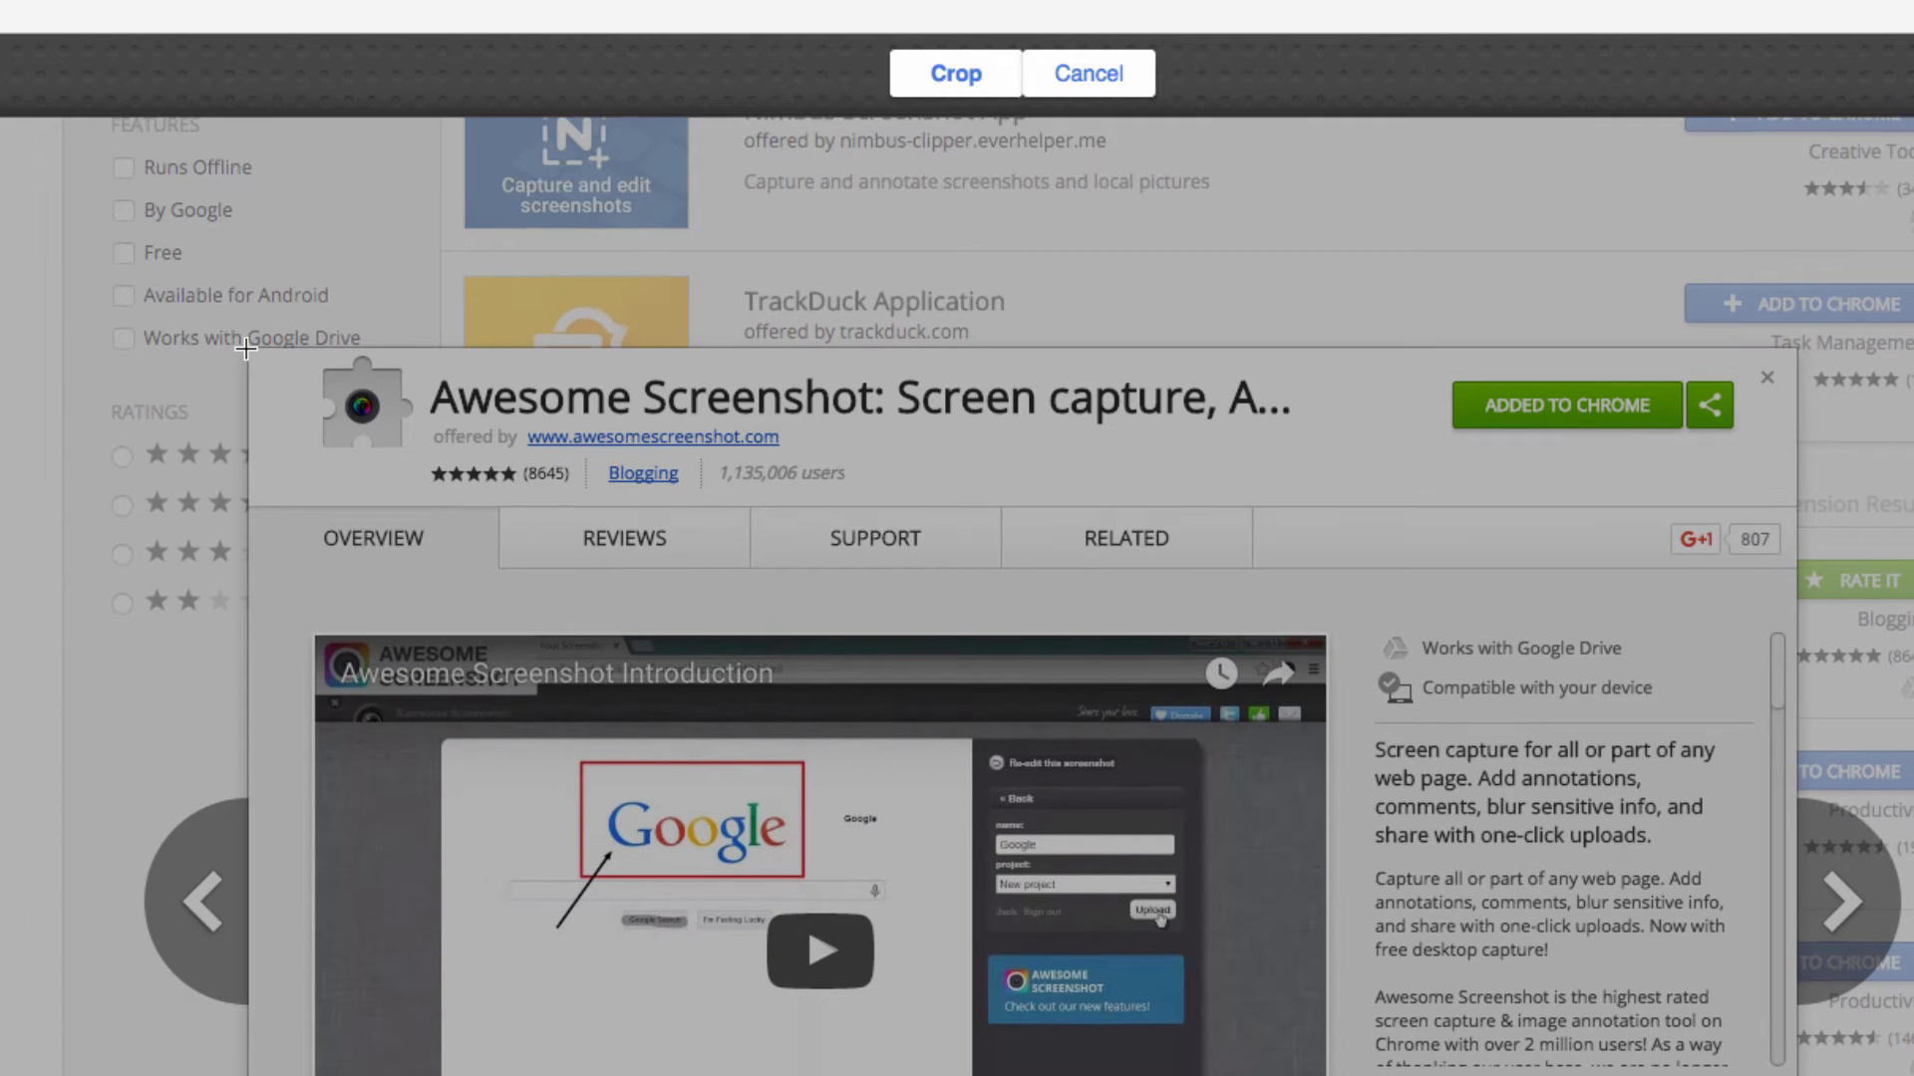
{"action": "left_click_drag", "start_coordinate": [244, 348], "coordinate": [1269, 1075]}
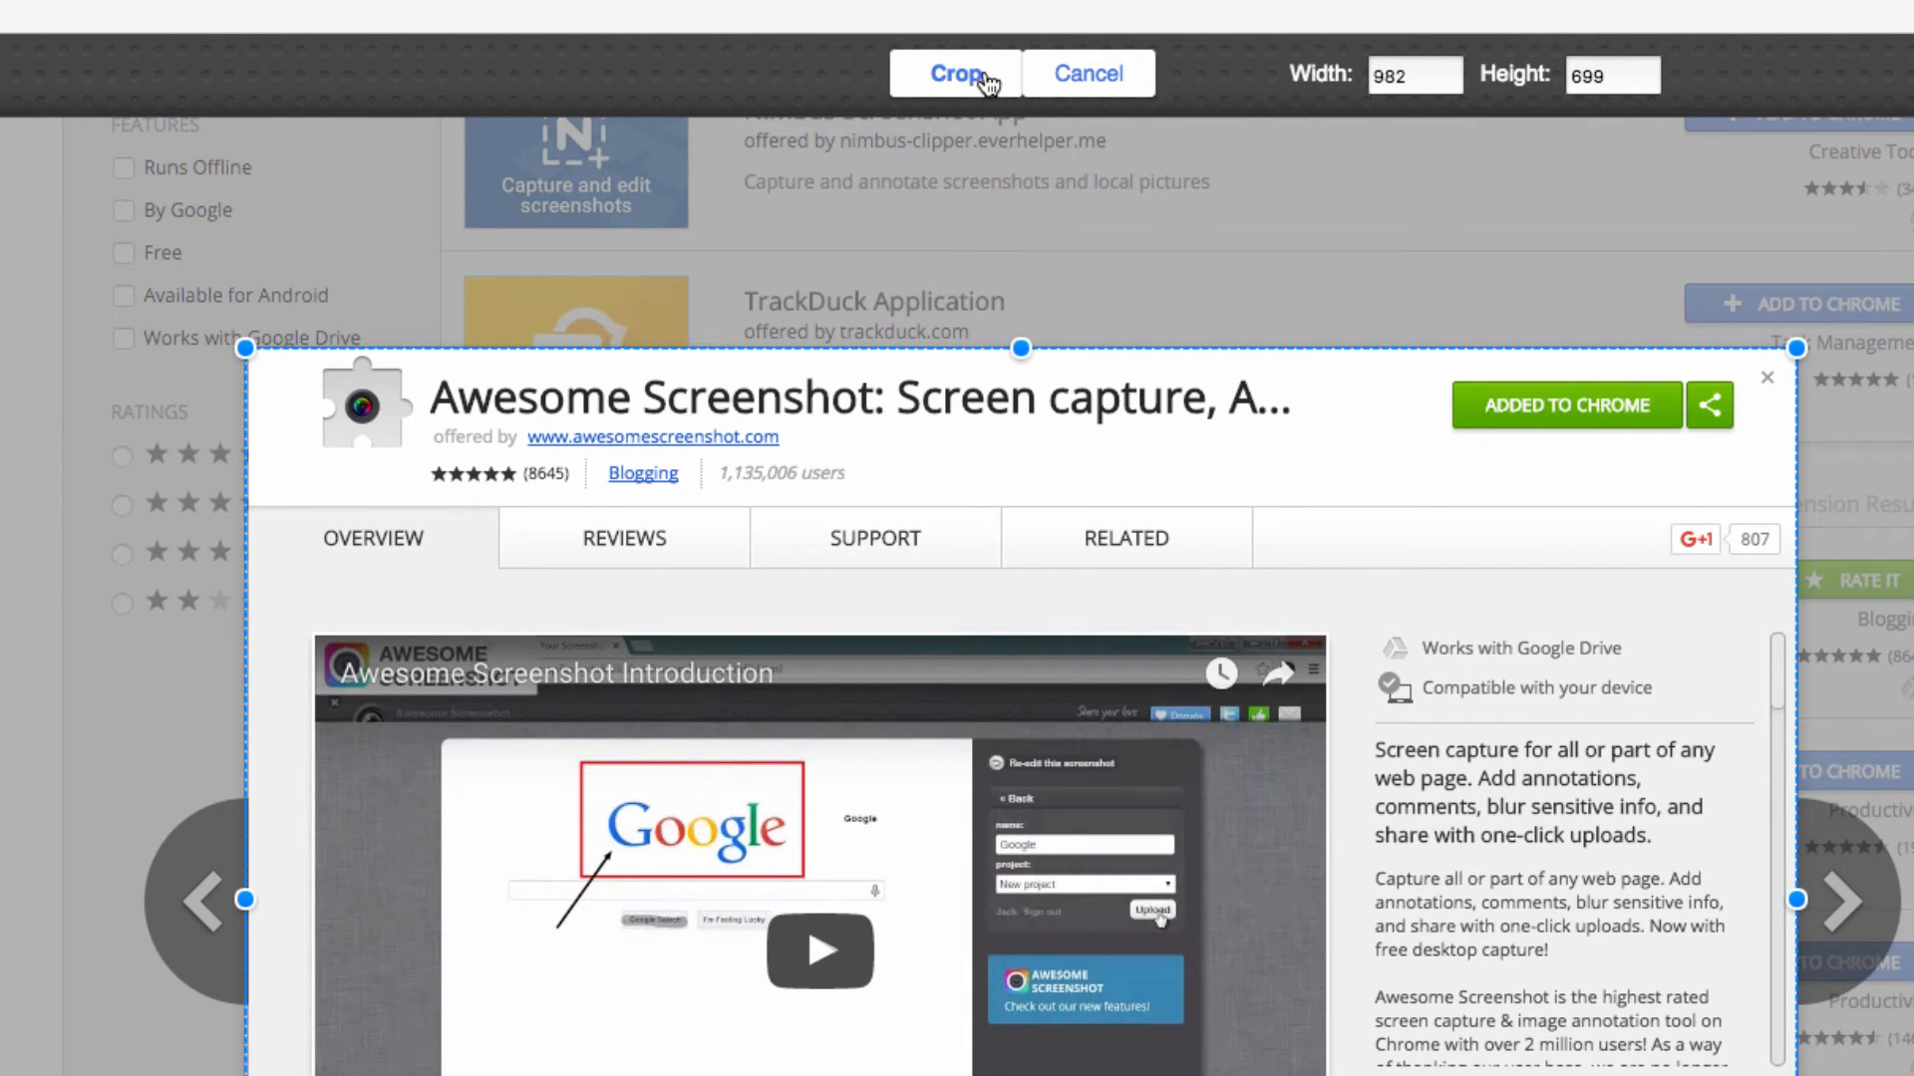
{"action": "left_click", "coordinate": [957, 72]}
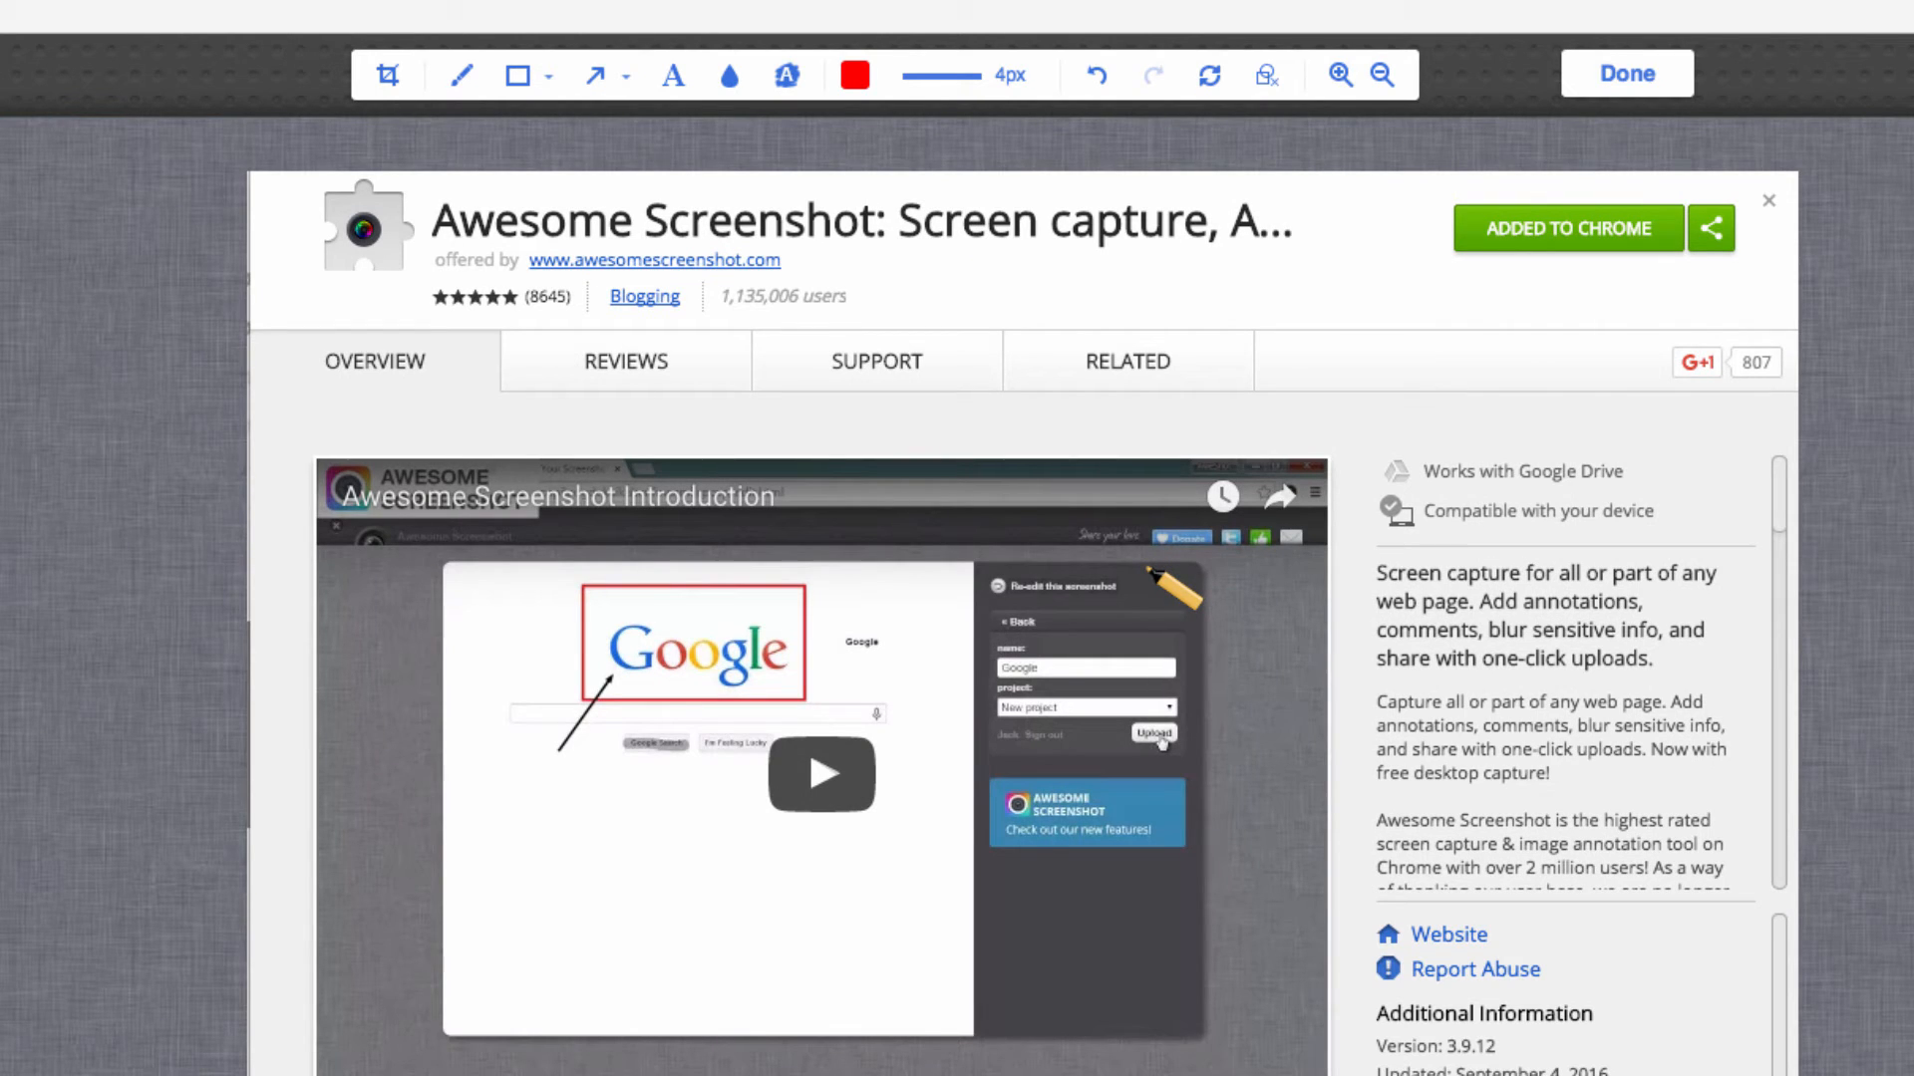
{"action": "mouse_move", "coordinate": [1732, 127]}
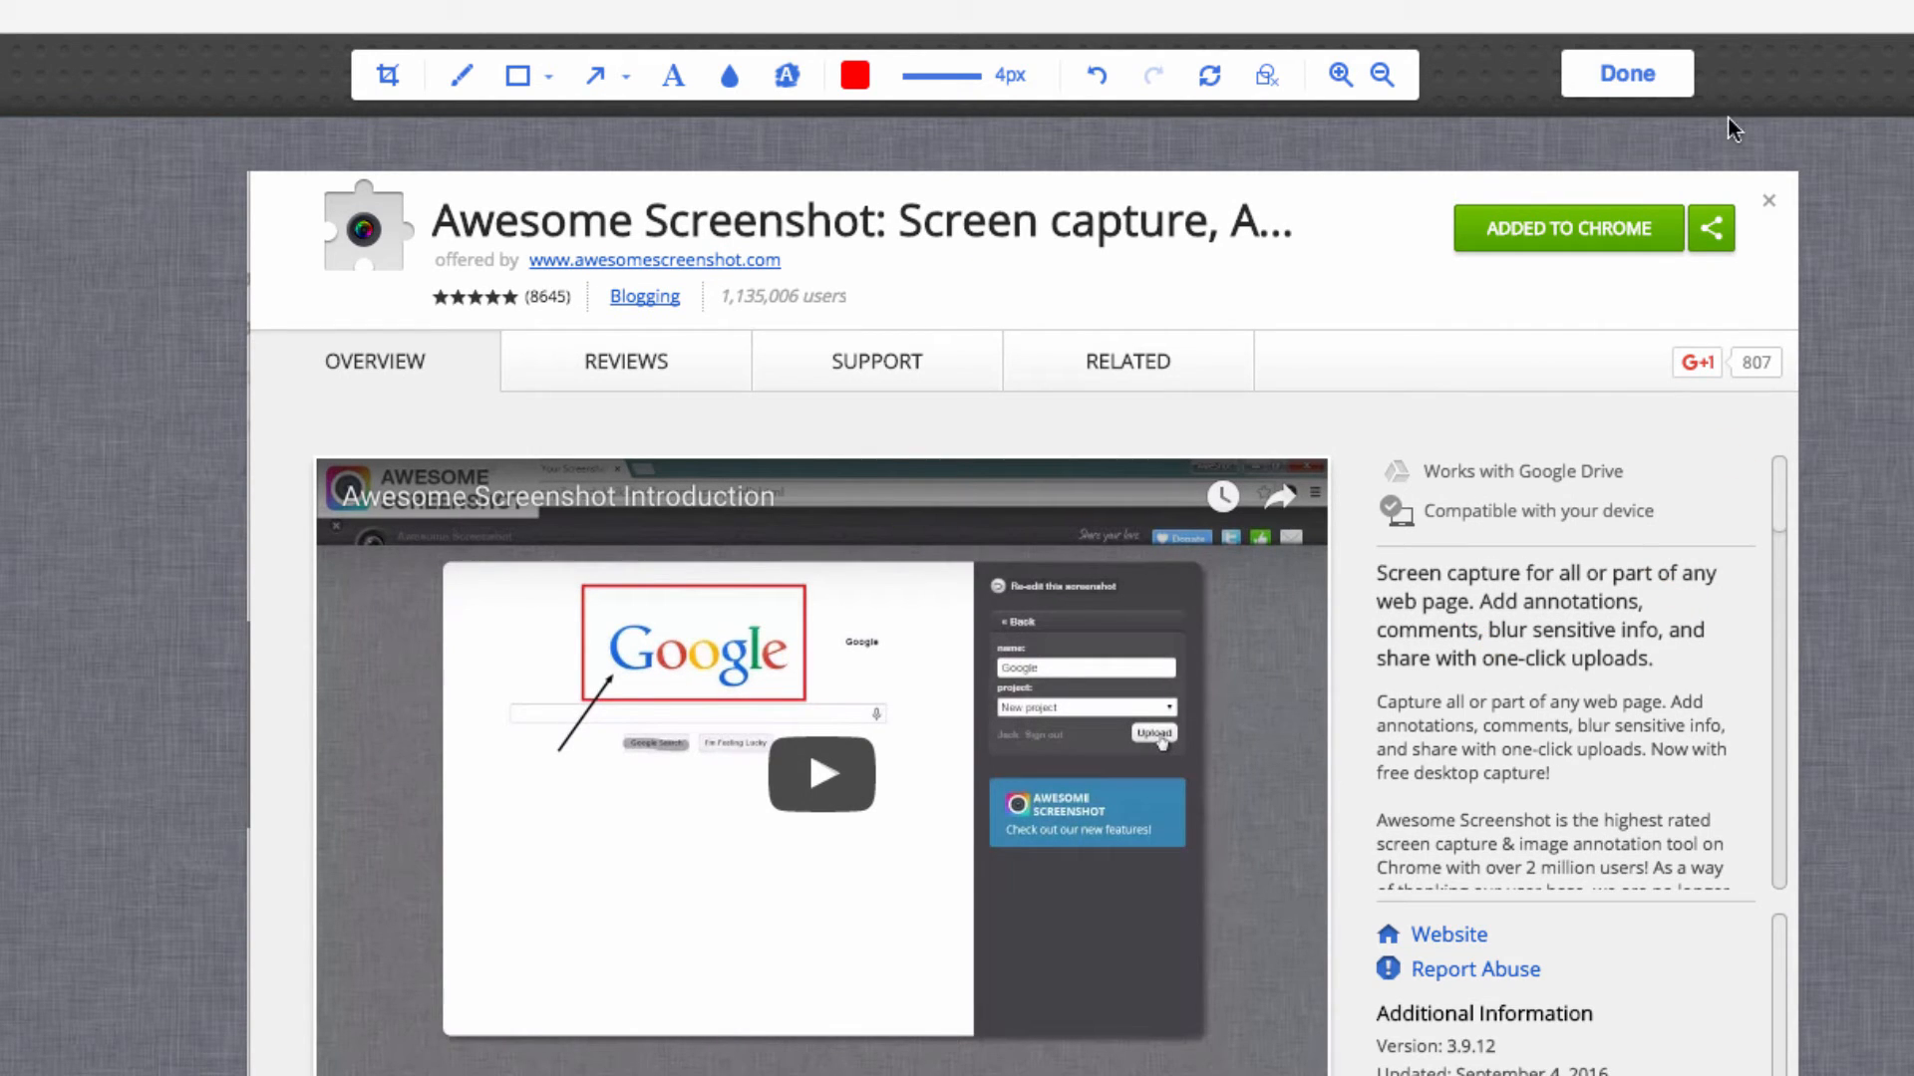